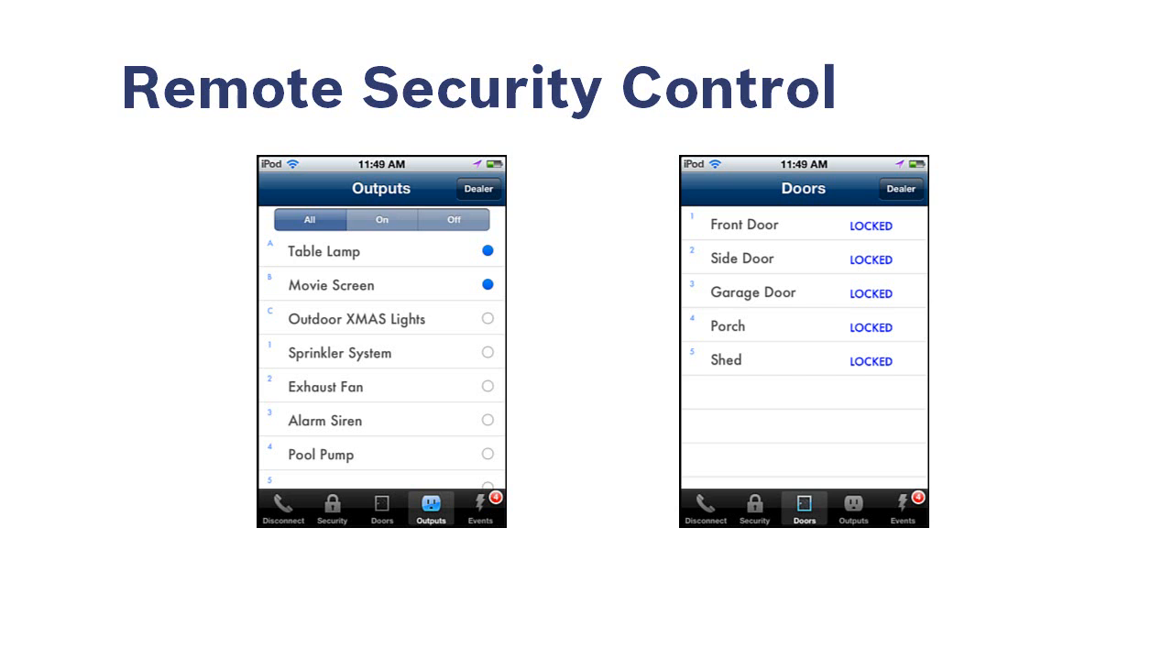
Leave the Outputs and Doors overview for the home screen showing the App Store icon.
key("Right")
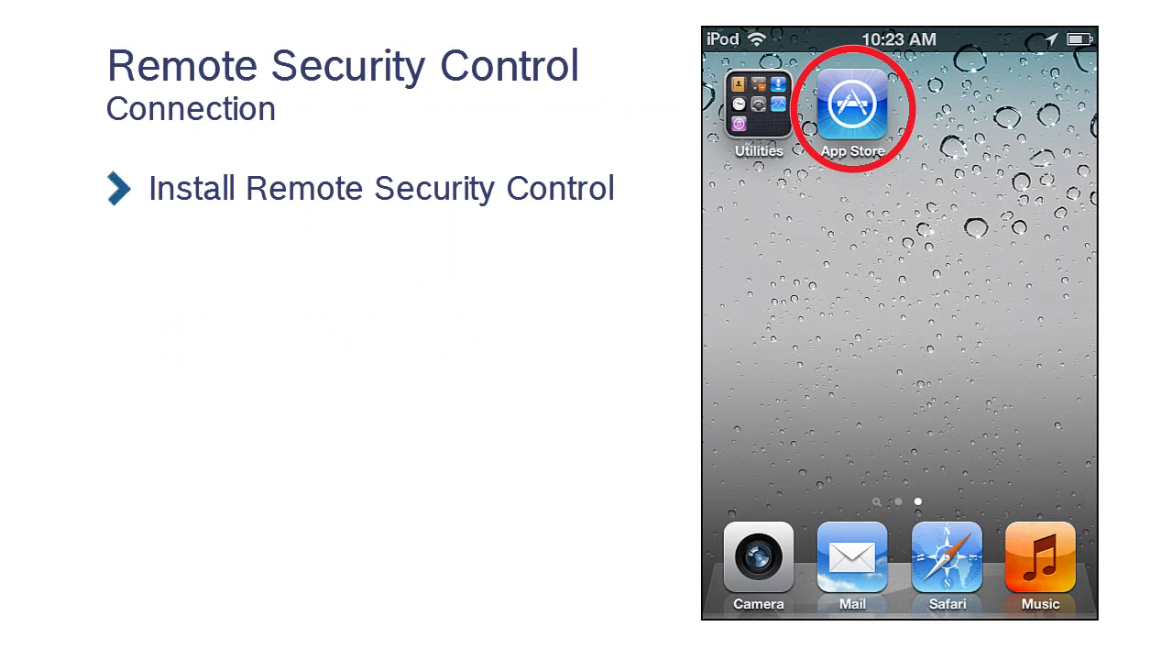
Install Bosch Security Systems' Remote Security Control app from the App Store.
left_click(851, 108)
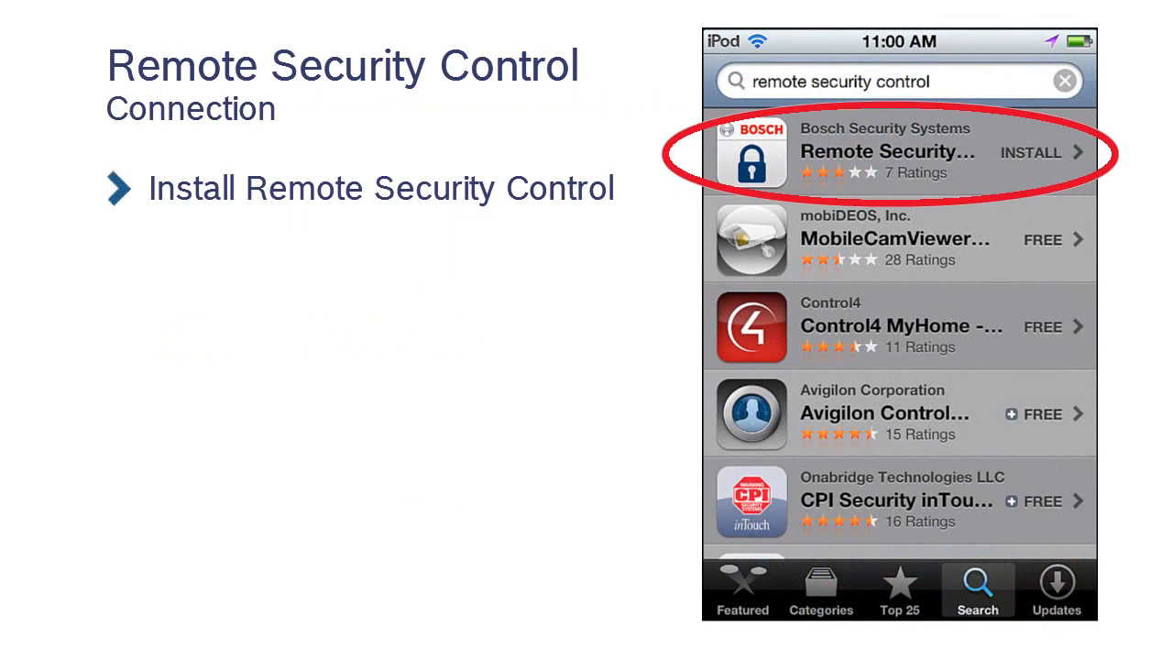
left_click(1030, 152)
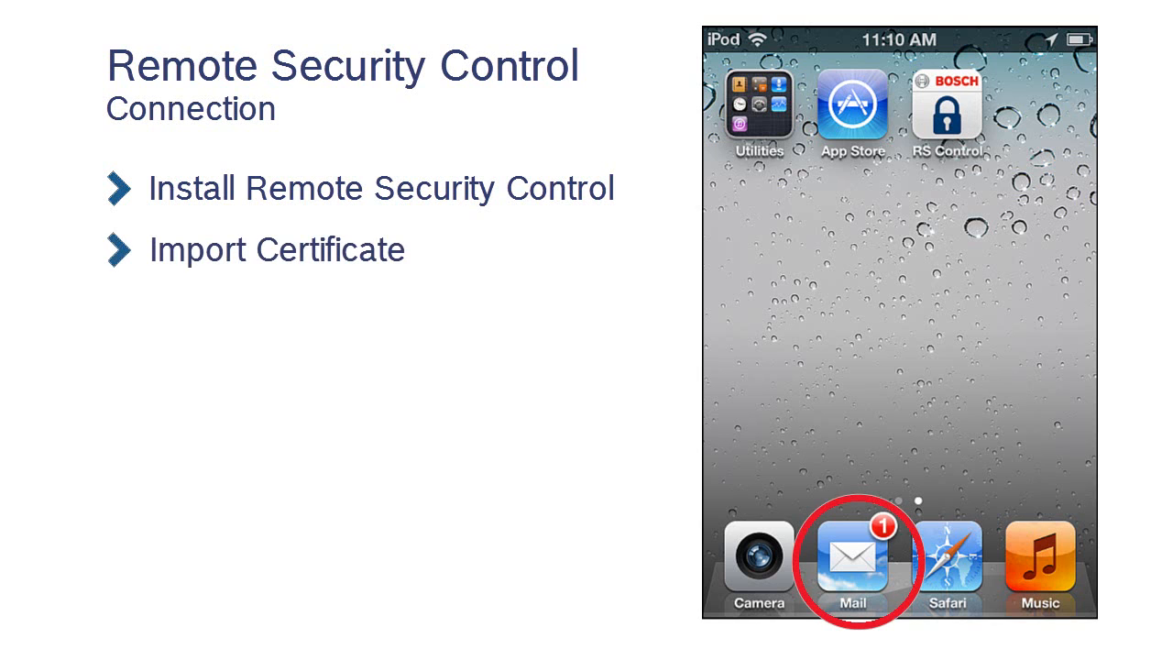
left_click(851, 559)
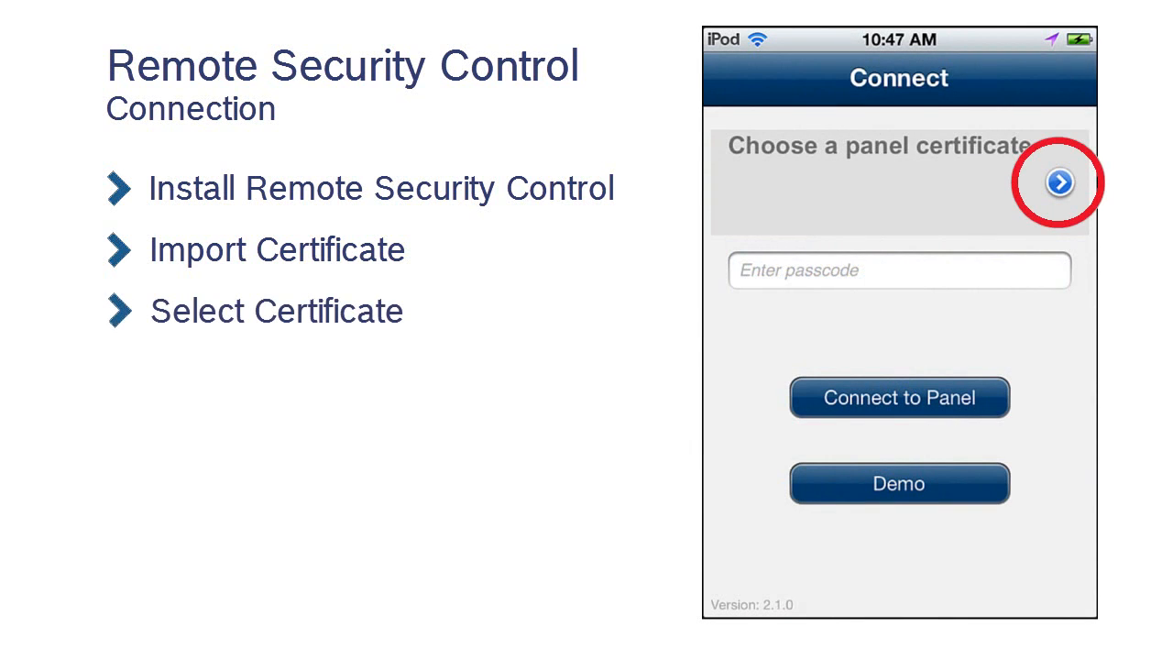
Select the Lab Outside panel certificate and enter the user passcode.
left_click(1059, 182)
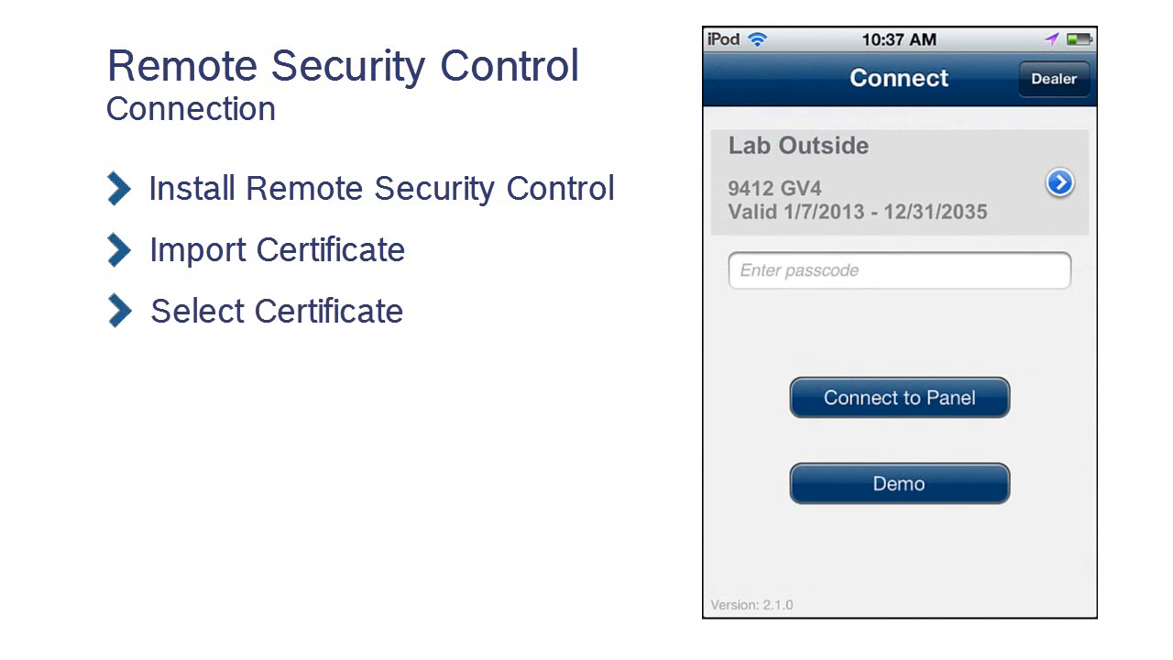
left_click(898, 270)
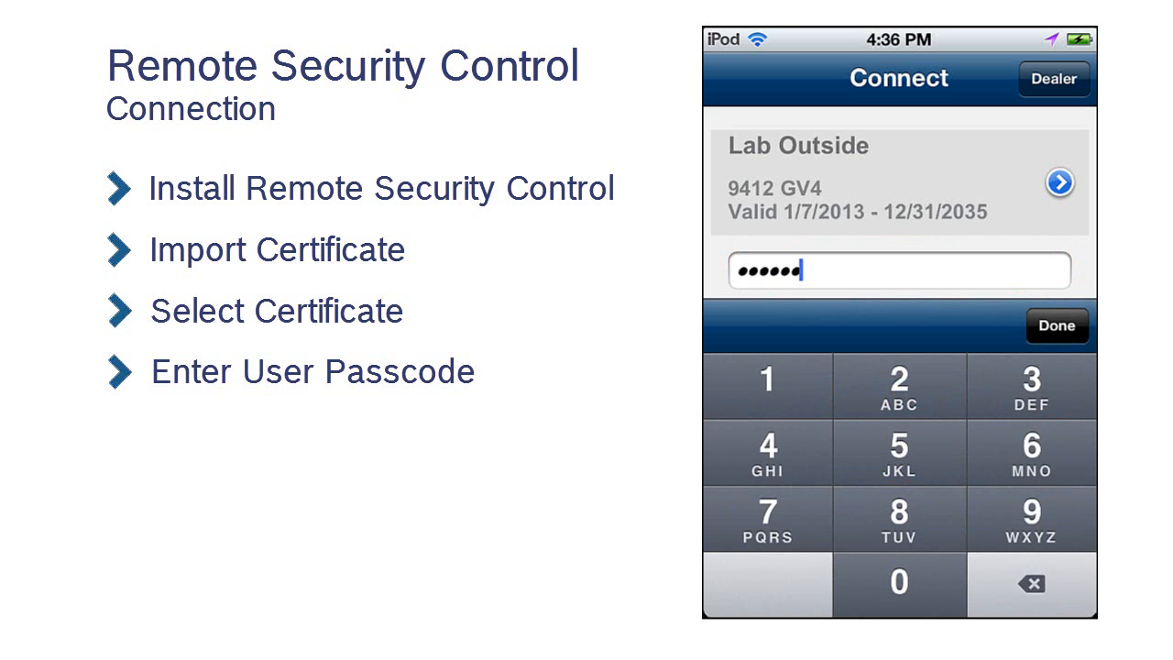
left_click(1056, 325)
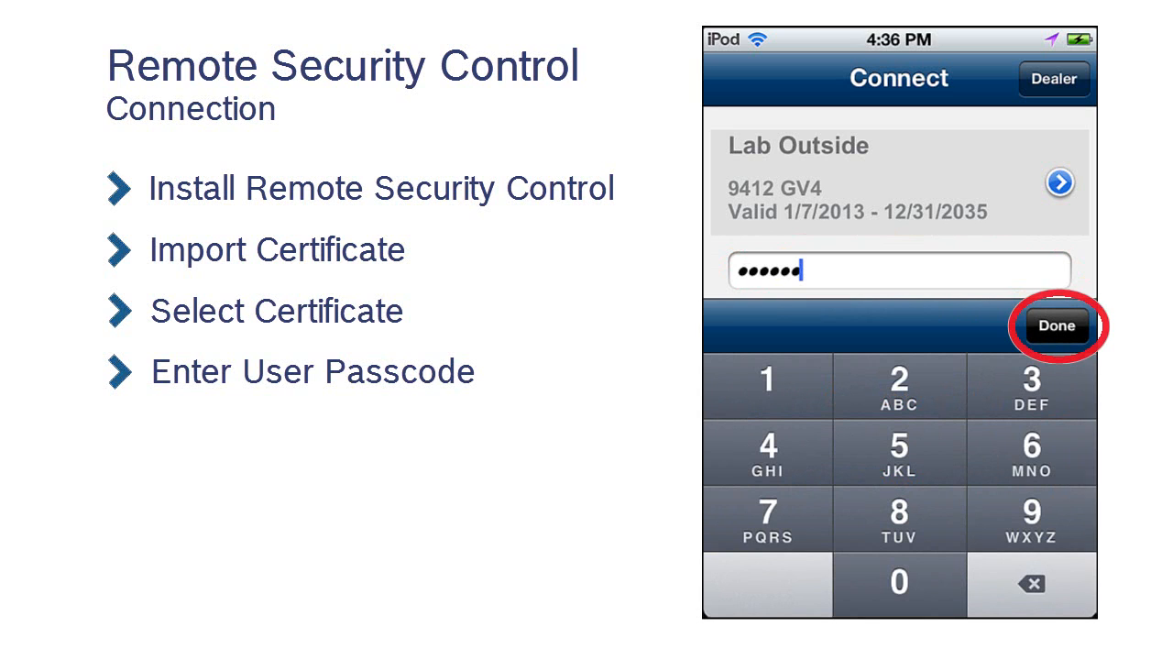
left_click(1055, 326)
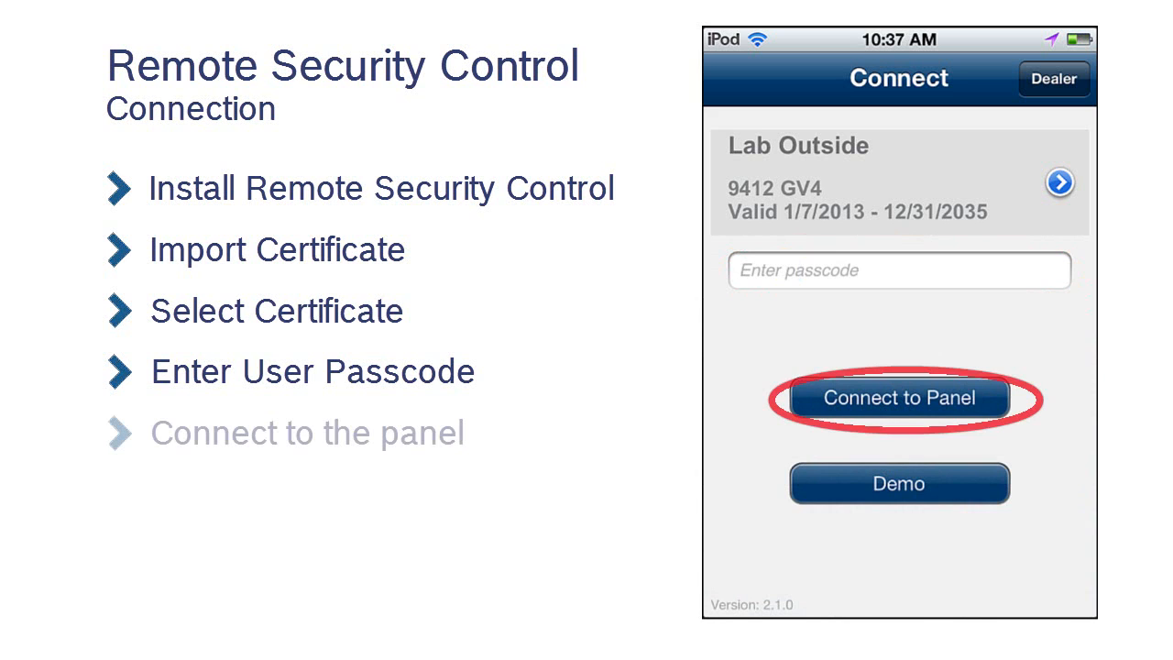
Connect to Lab Outside, reaching the Security screen showing system off and not ready.
left_click(899, 398)
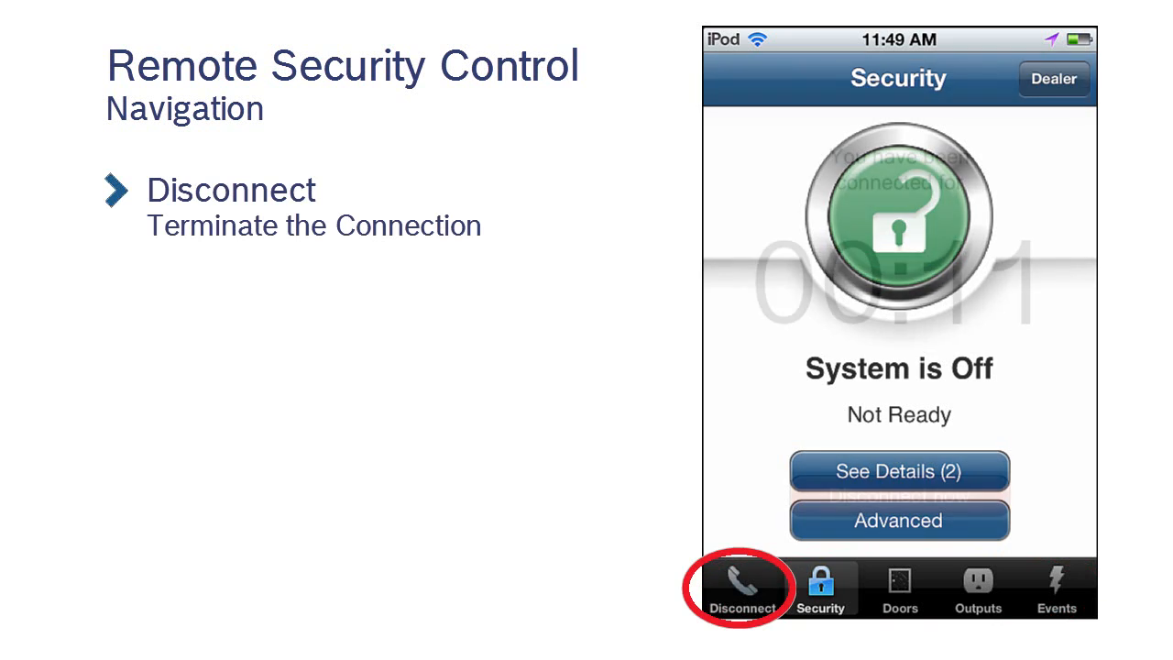
Check the connection timer, then turn on House Exterior so the system shows In Exit Delay.
left_click(742, 588)
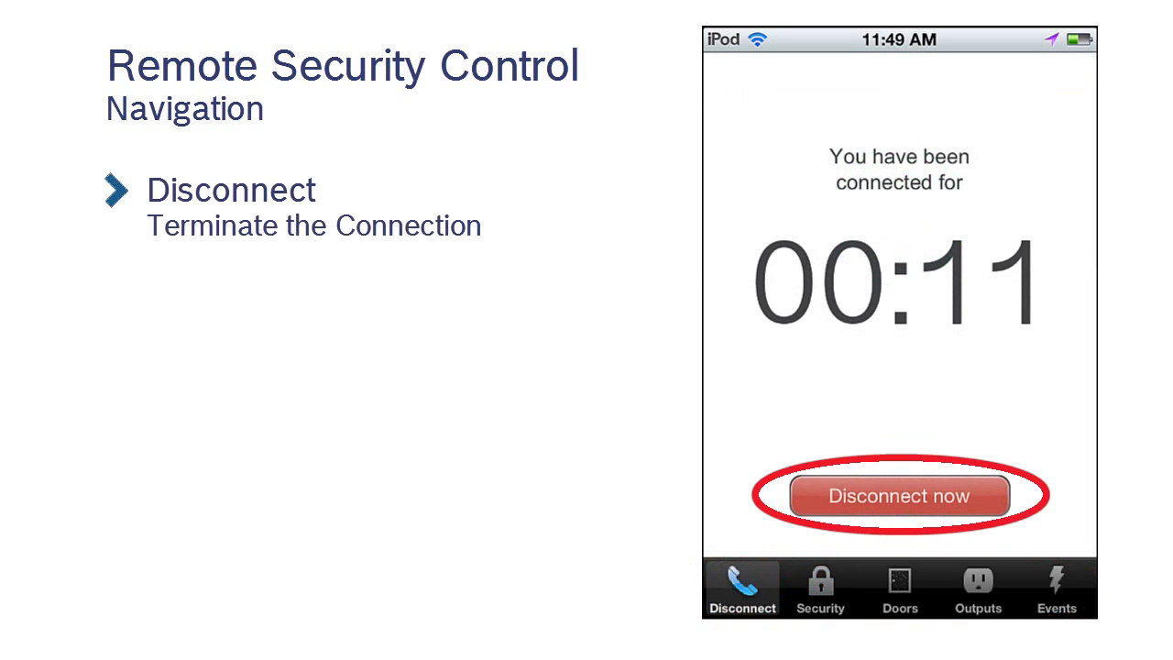
left_click(820, 587)
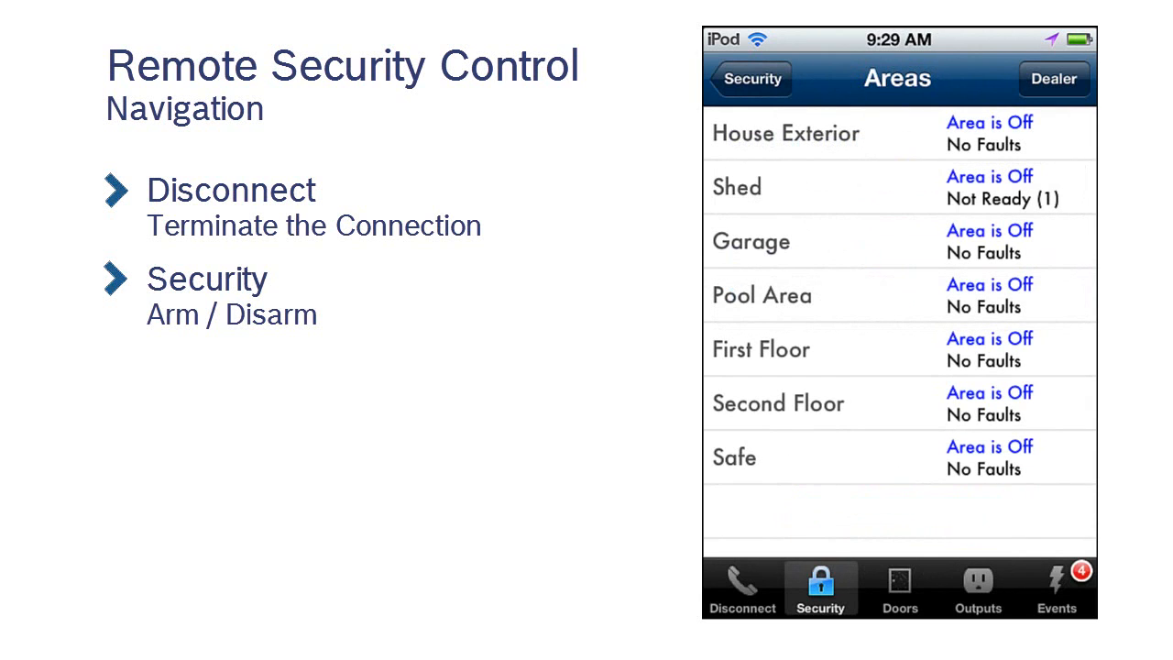
left_click(786, 132)
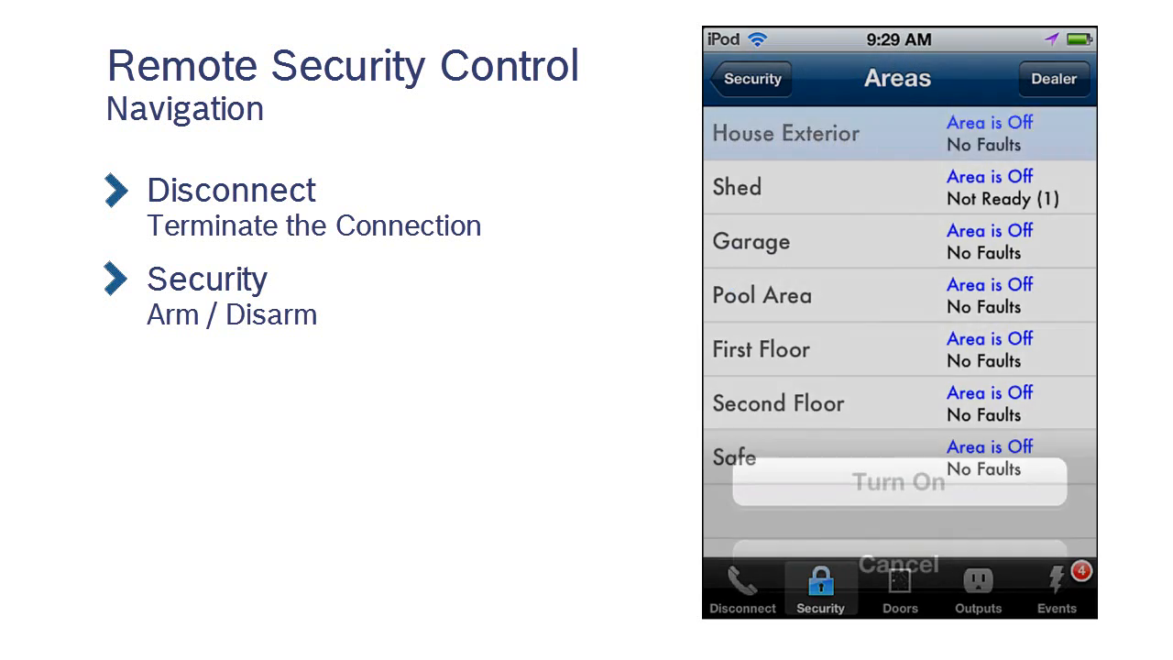
left_click(816, 133)
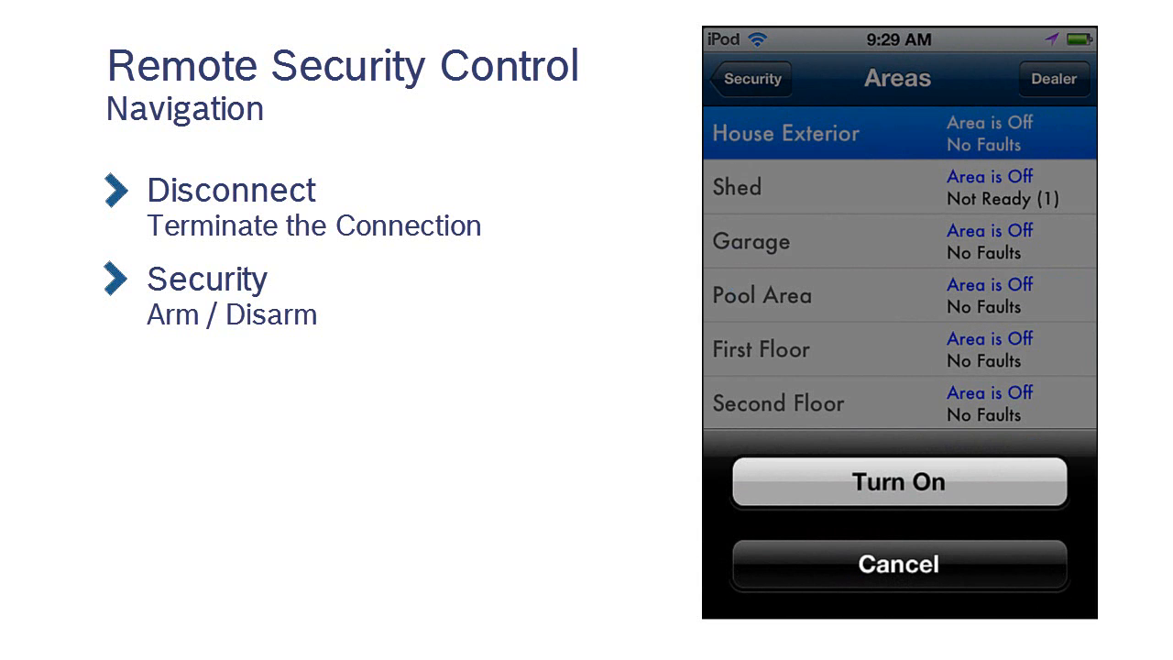
left_click(899, 481)
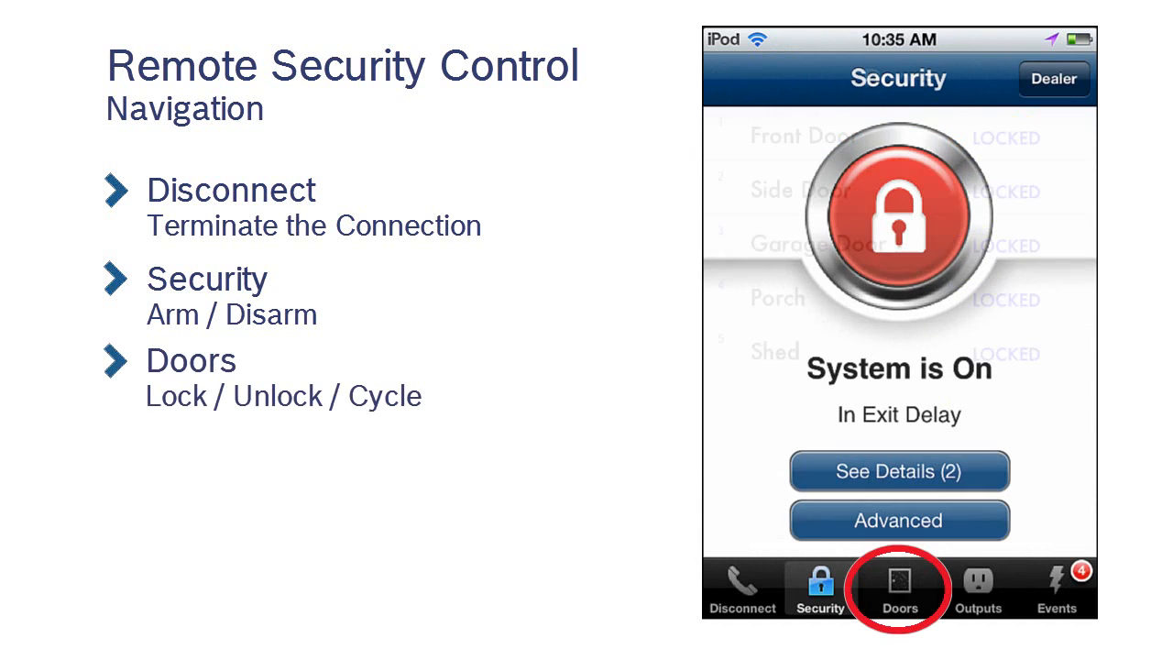
Review each door's lock status, then view relay states in the Outputs list.
left_click(899, 589)
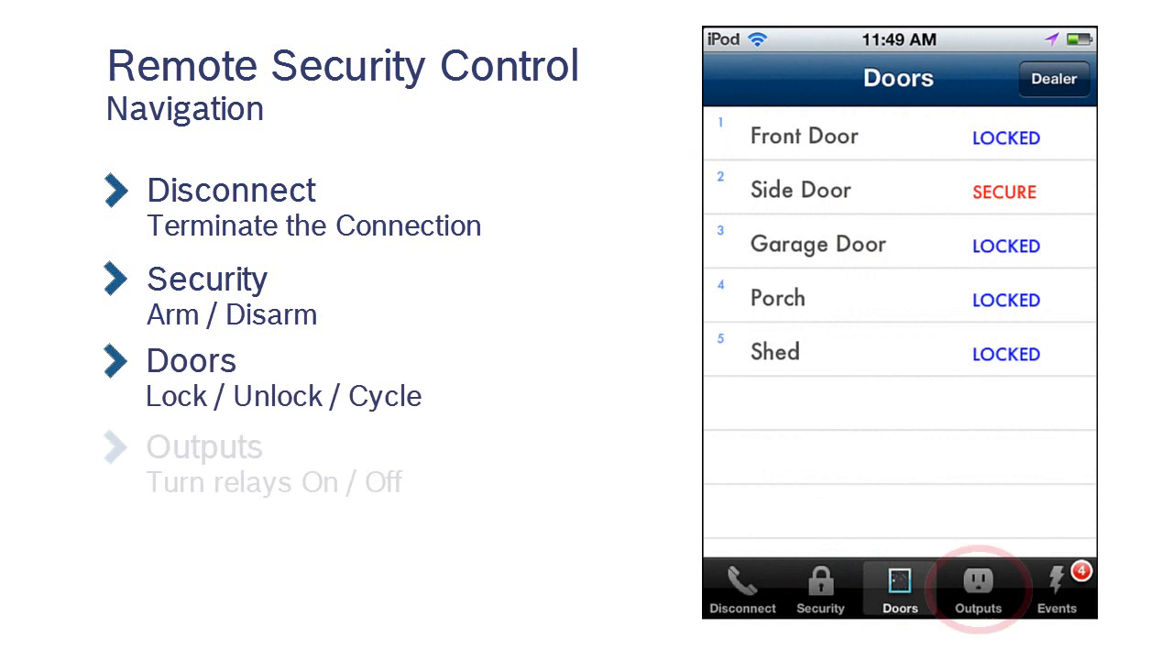
left_click(978, 586)
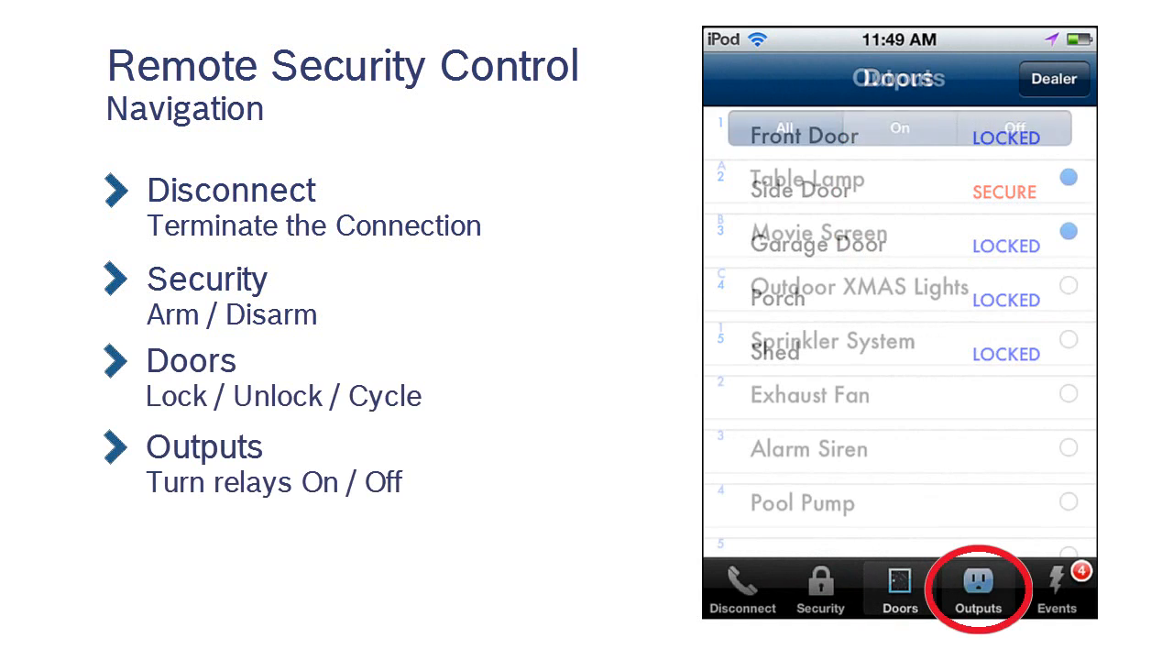
left_click(978, 586)
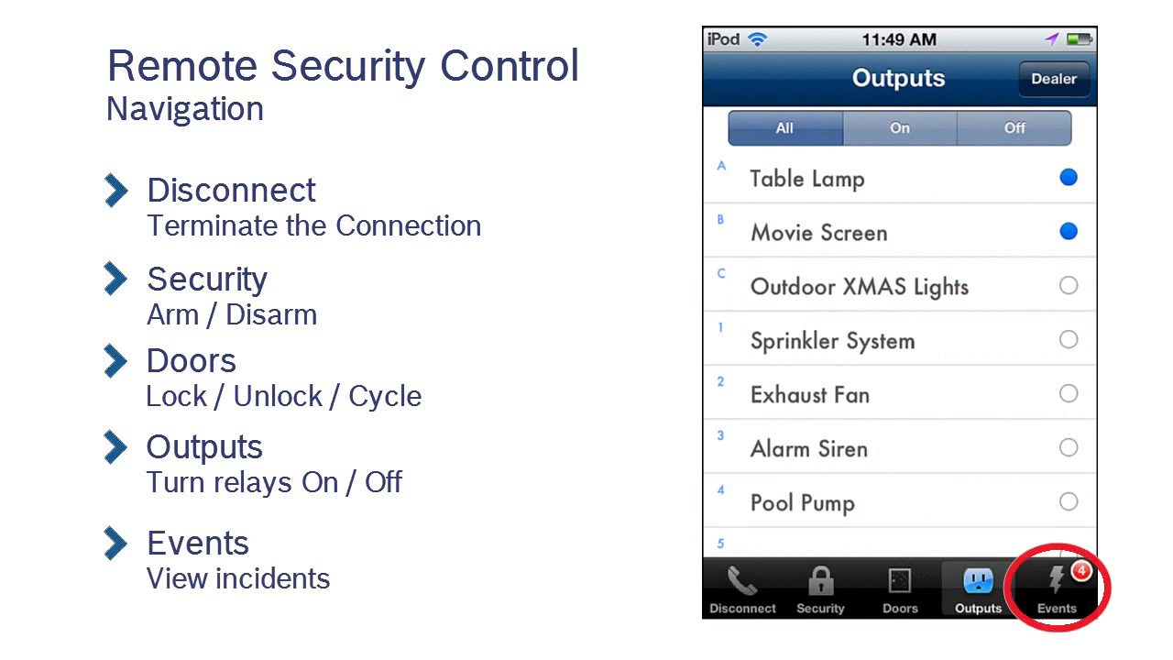
View the Fire Alarm event's detectors, then show the Dealer Information contact details.
left_click(1056, 587)
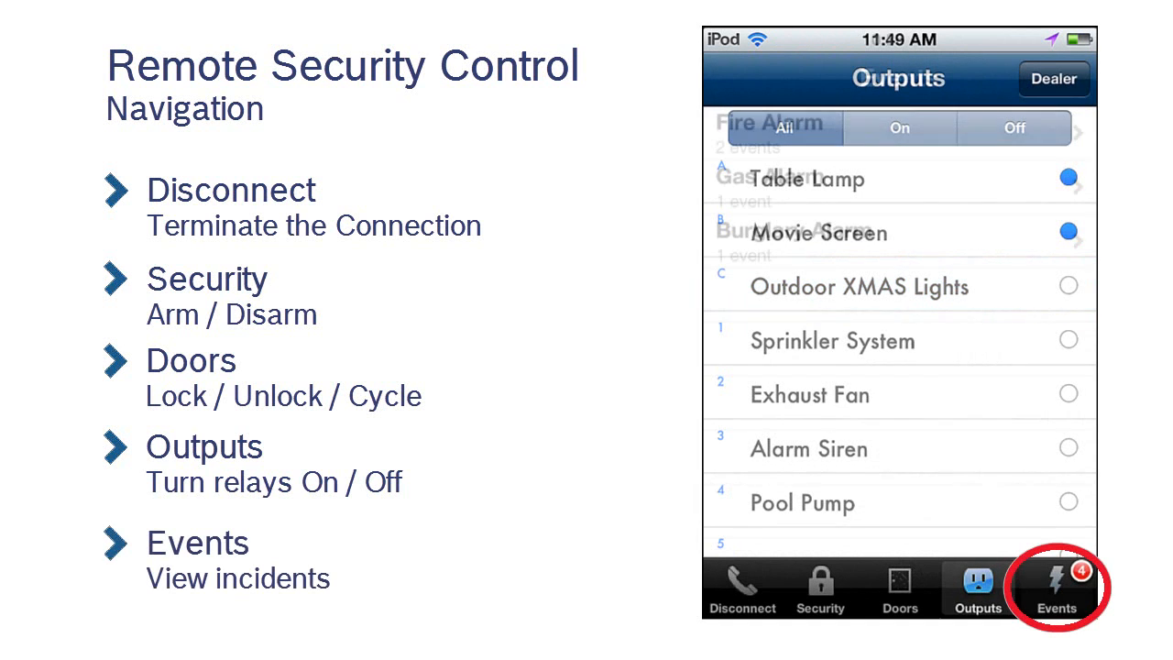
left_click(1055, 589)
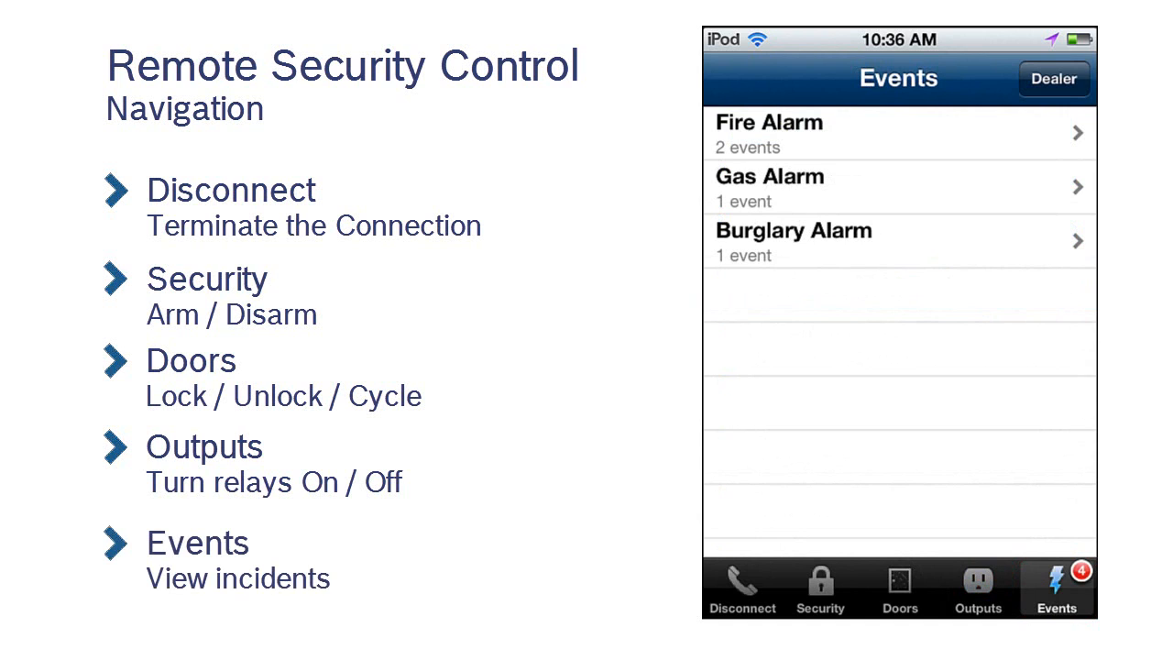
left_click(898, 133)
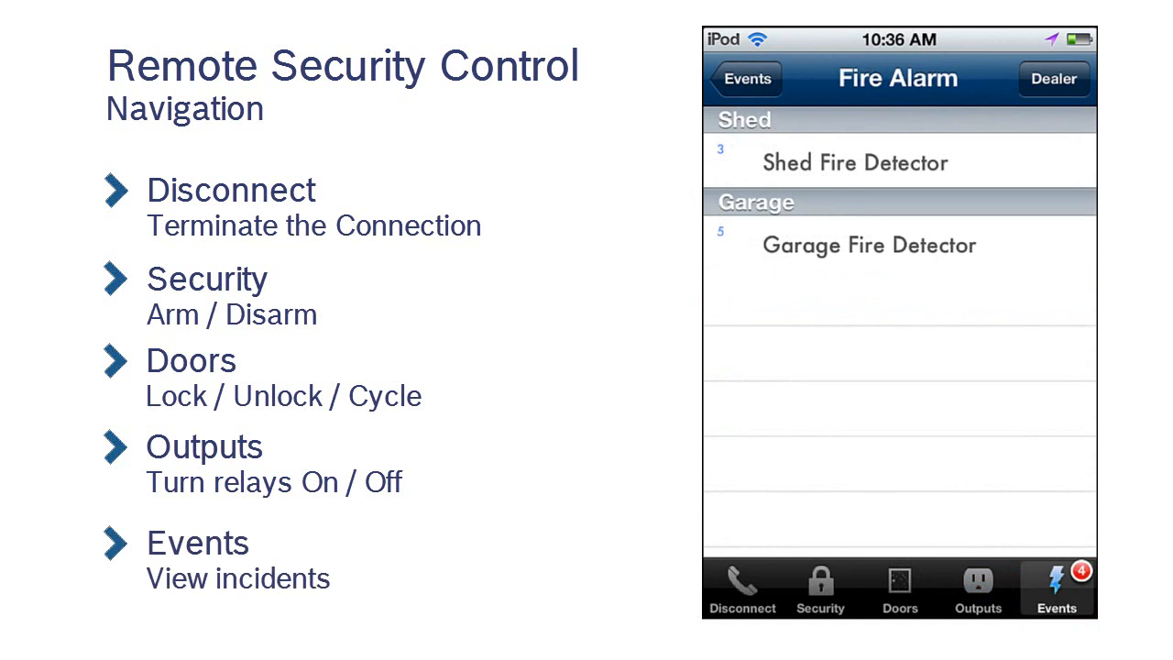
left_click(976, 588)
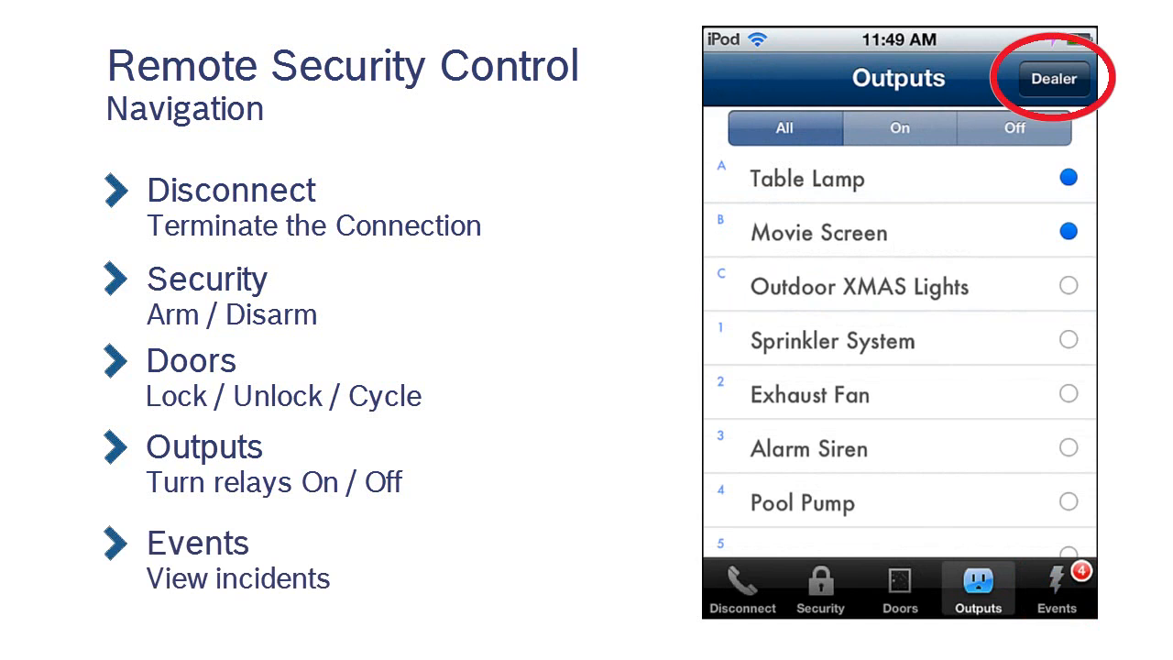
left_click(1054, 78)
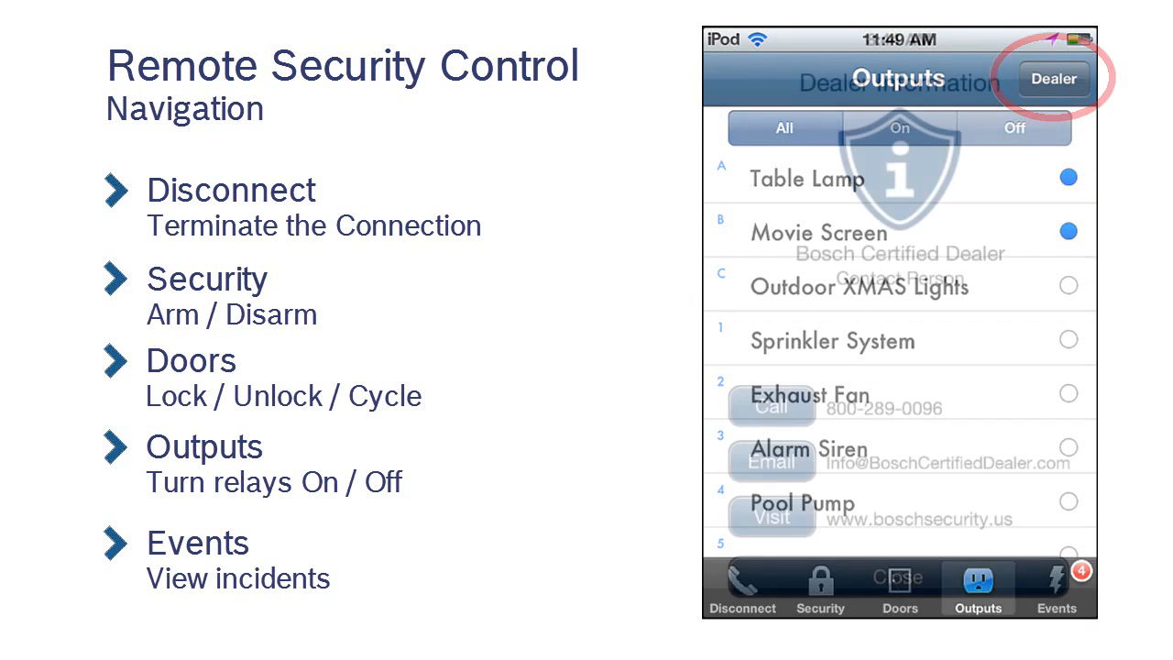
left_click(1054, 78)
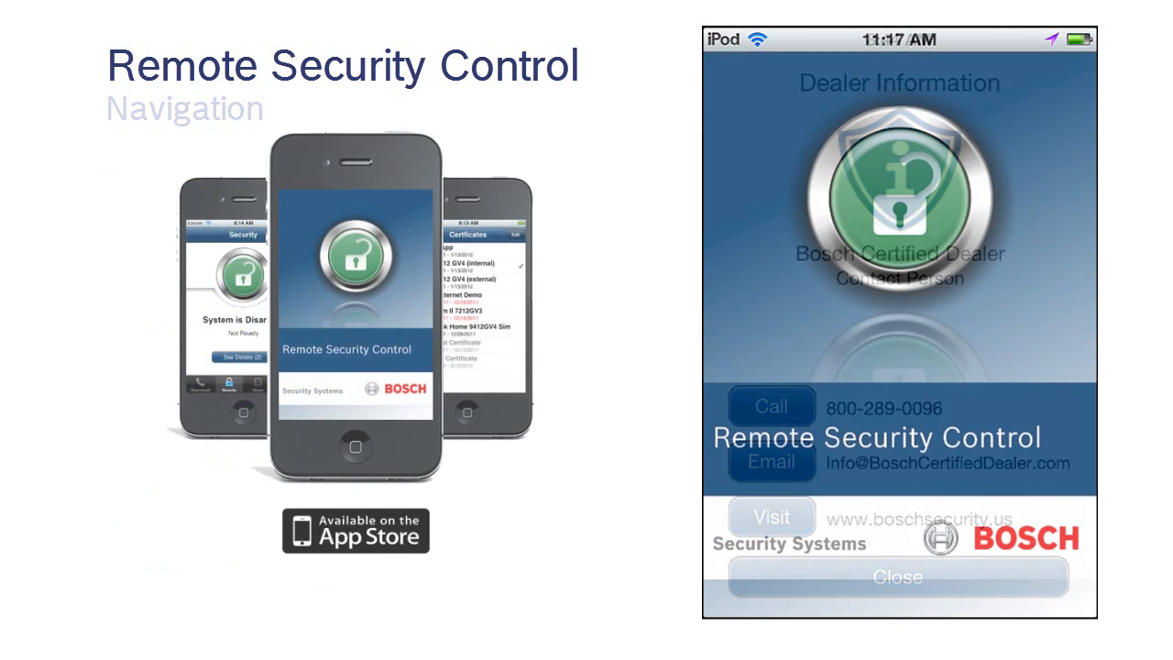